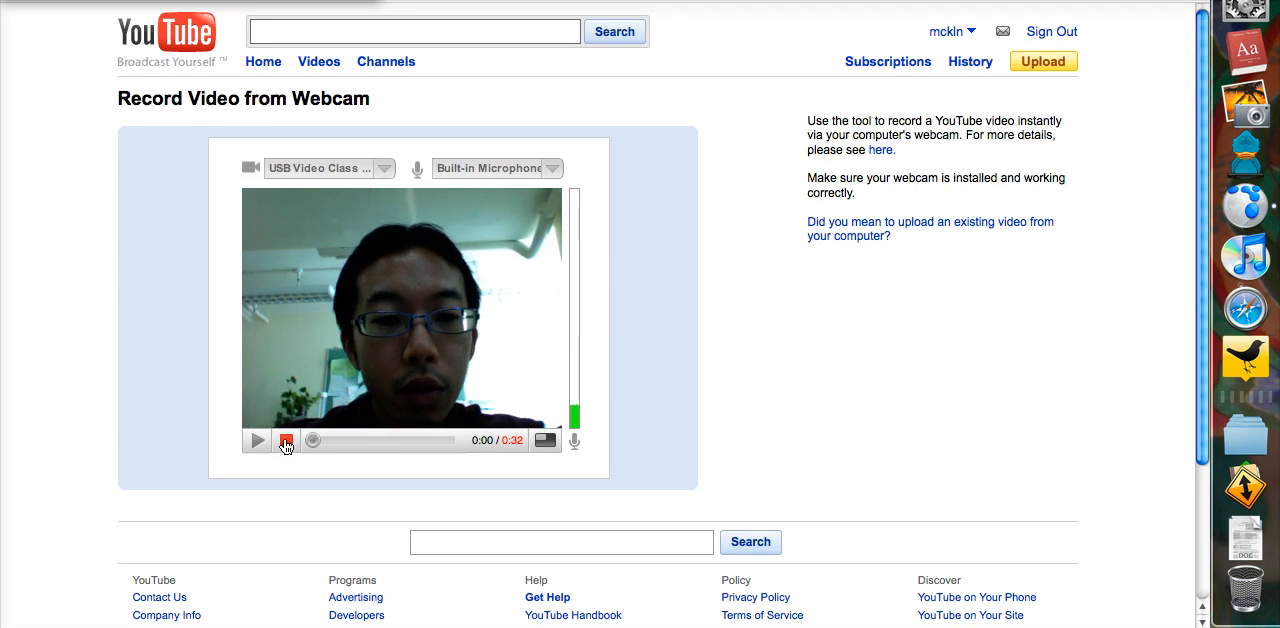
Stop the webcam recording and publish the recorded video to YouTube.
left_click(286, 440)
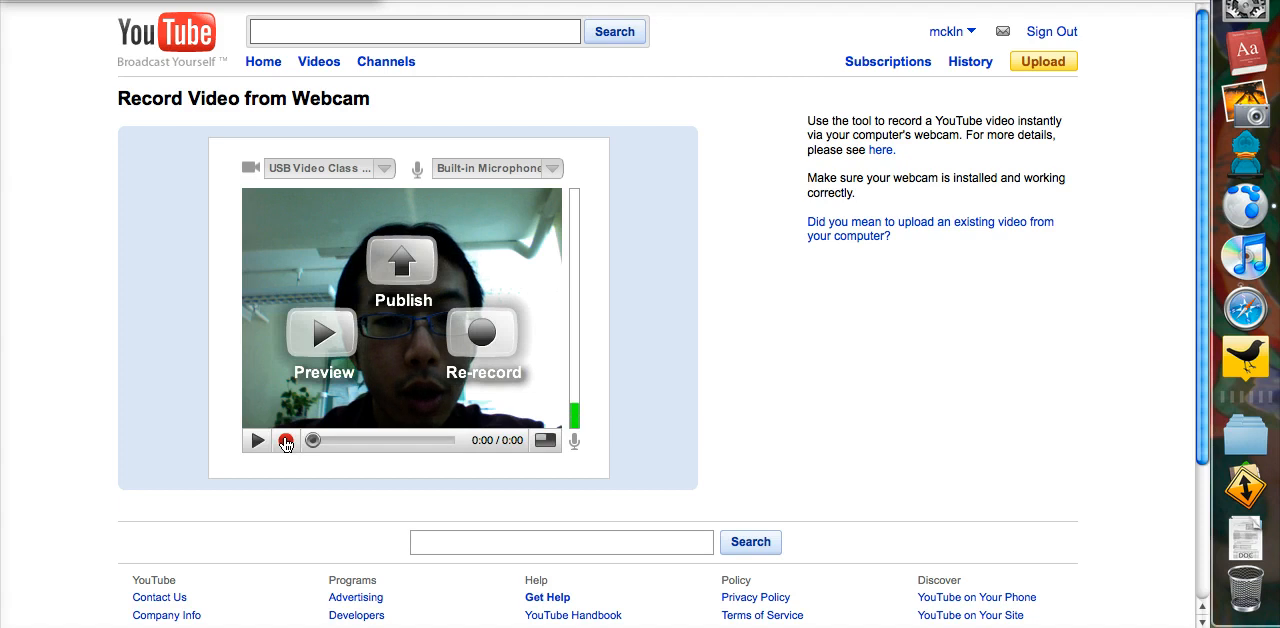
left_click(400, 276)
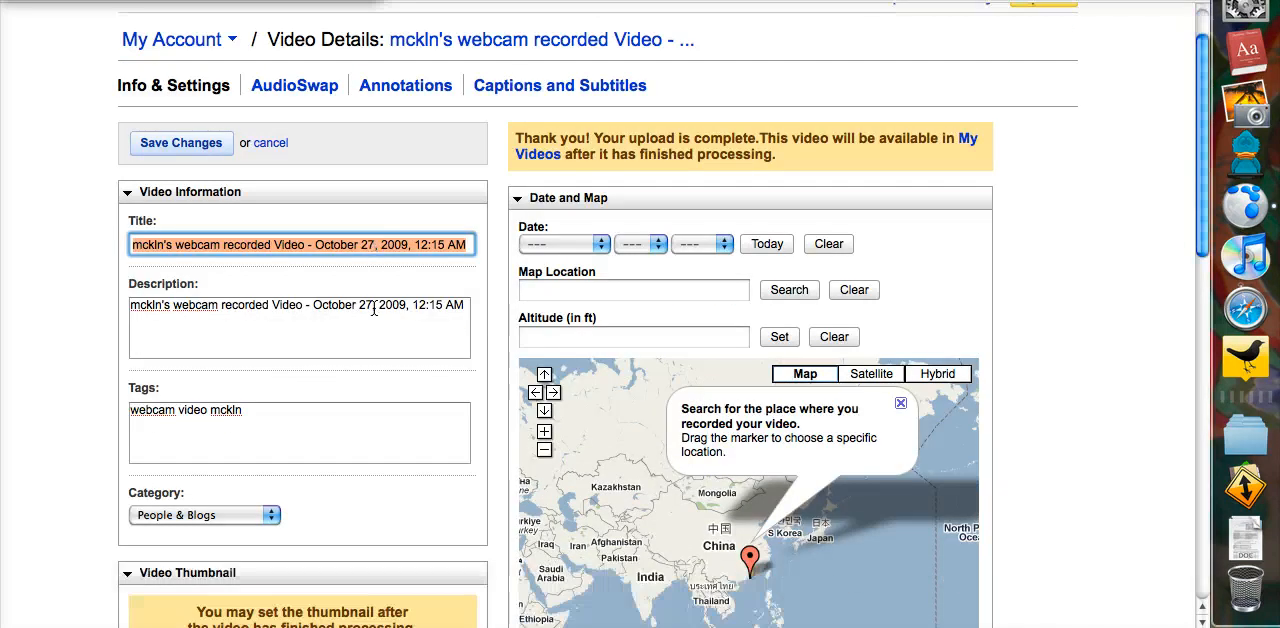
Replace the video's title with 'My First Private Video'.
scroll("down", 3)
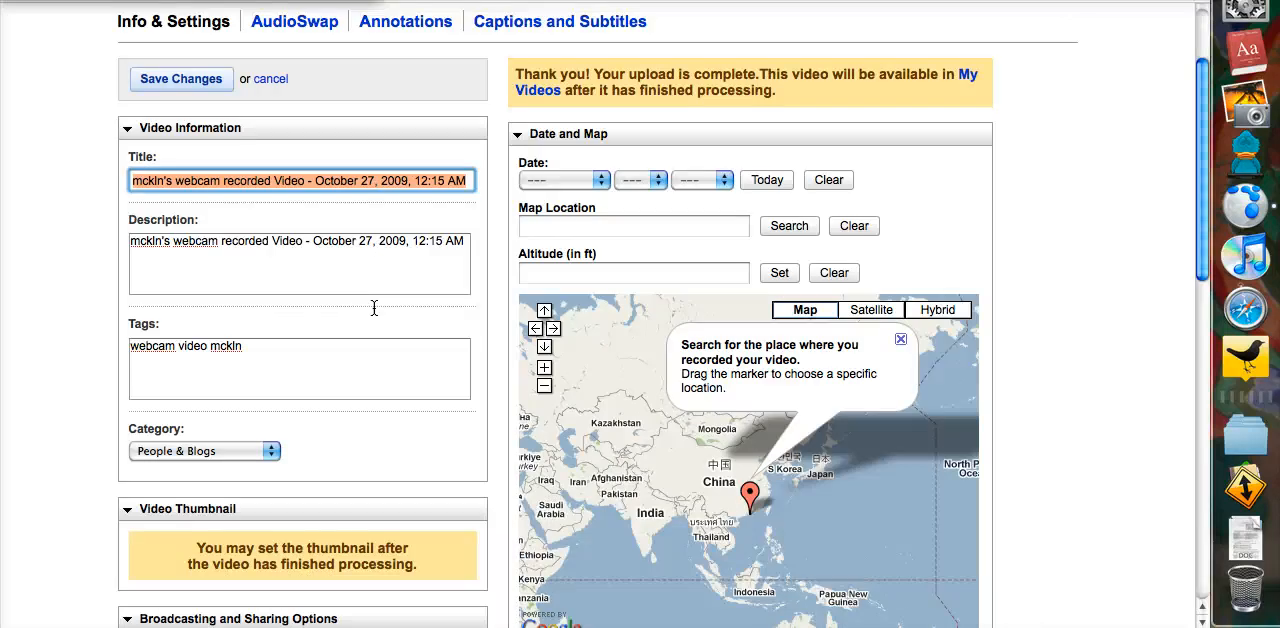
type("My")
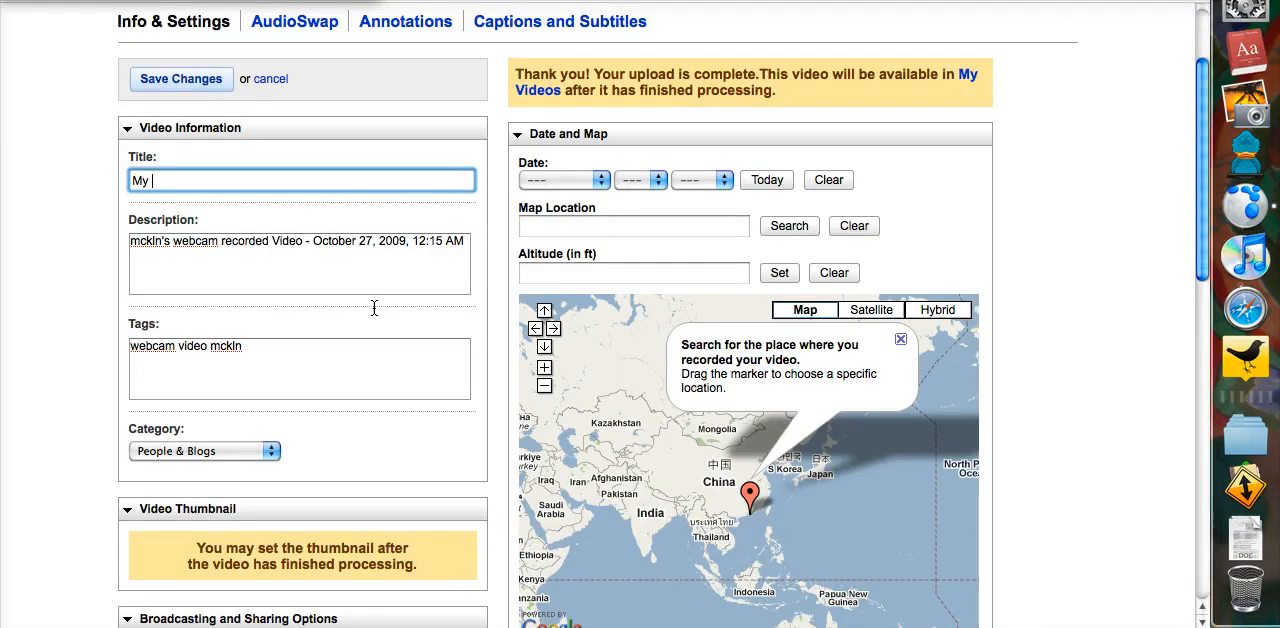
type("First Privat")
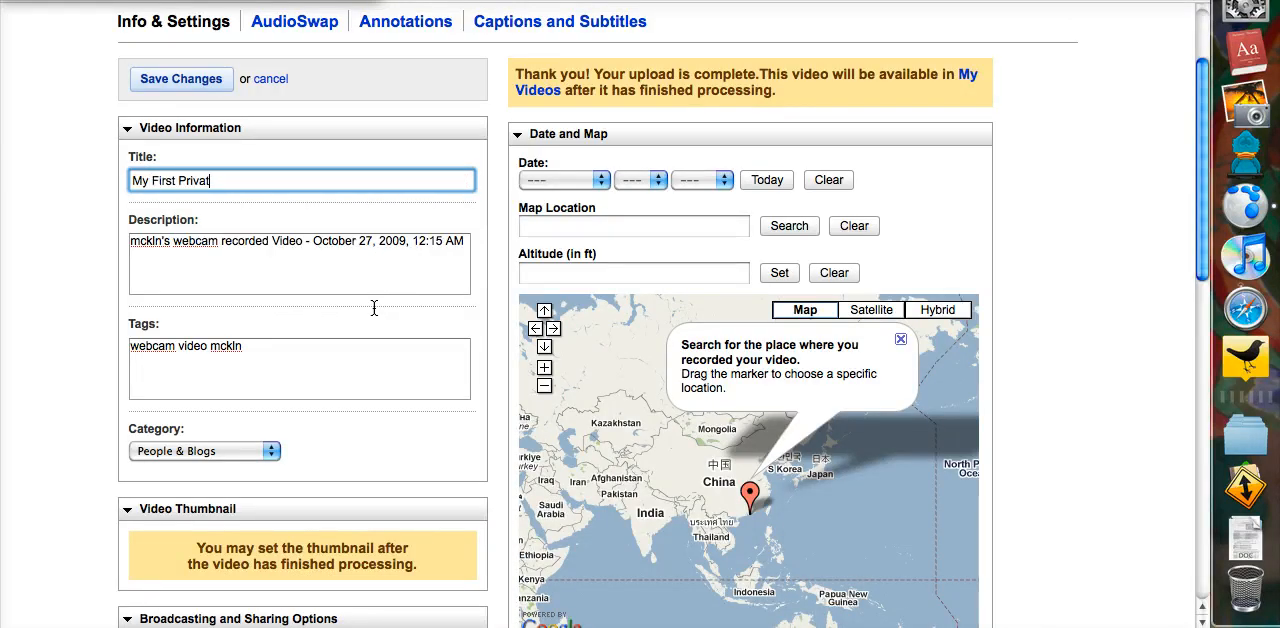
type("e Video")
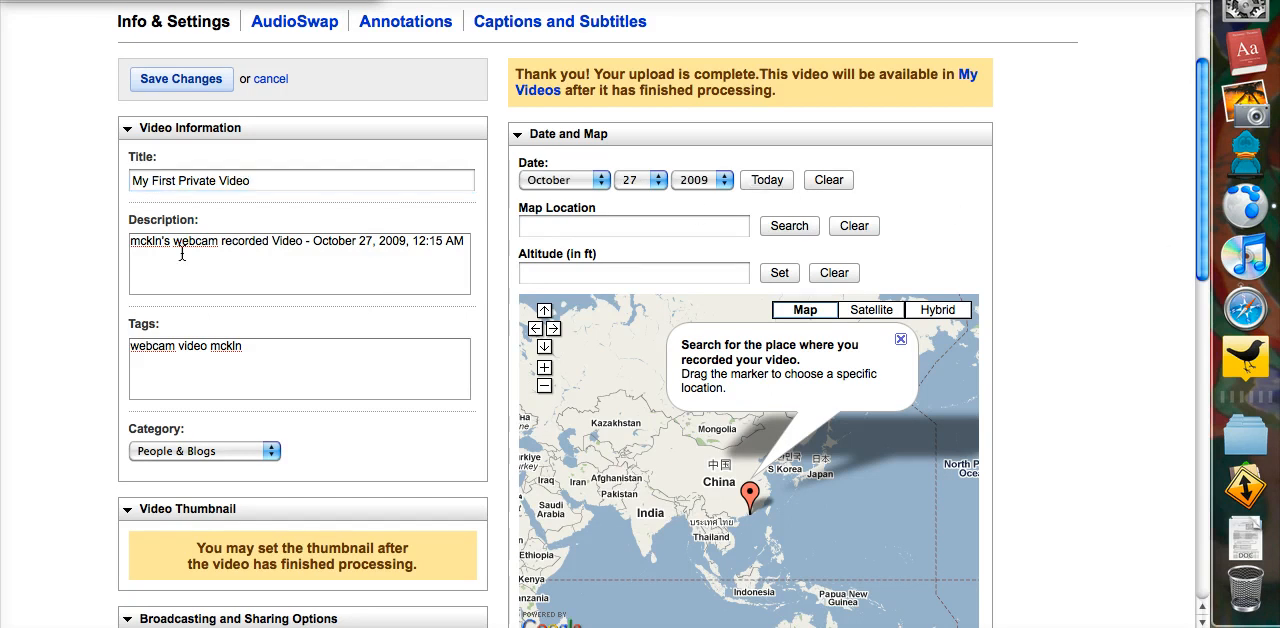
Set Privacy to Private under Broadcasting and Sharing Options, leaving friend sharing unchecked.
scroll("down", 3)
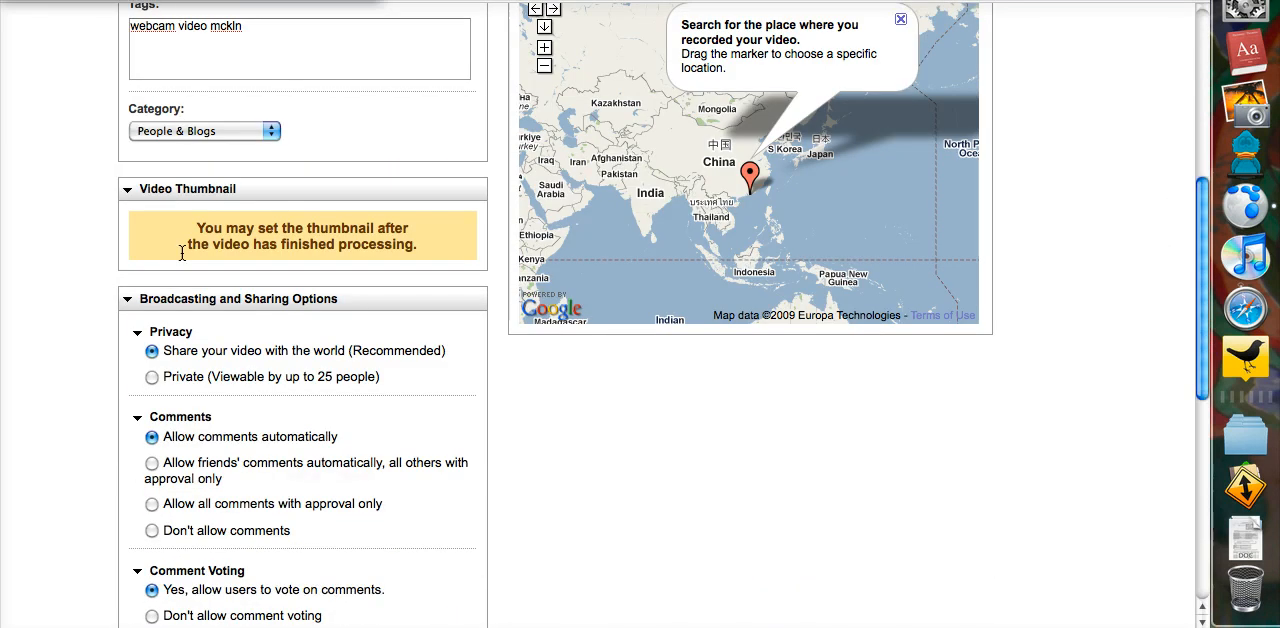
scroll("down", 3)
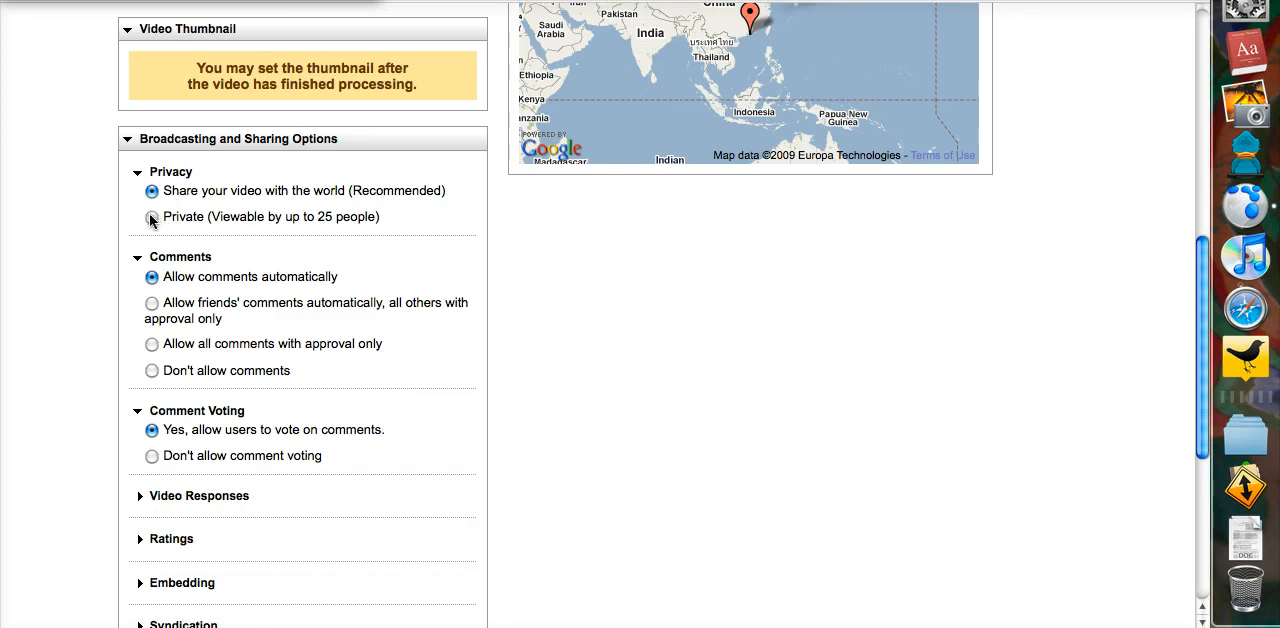
left_click(152, 216)
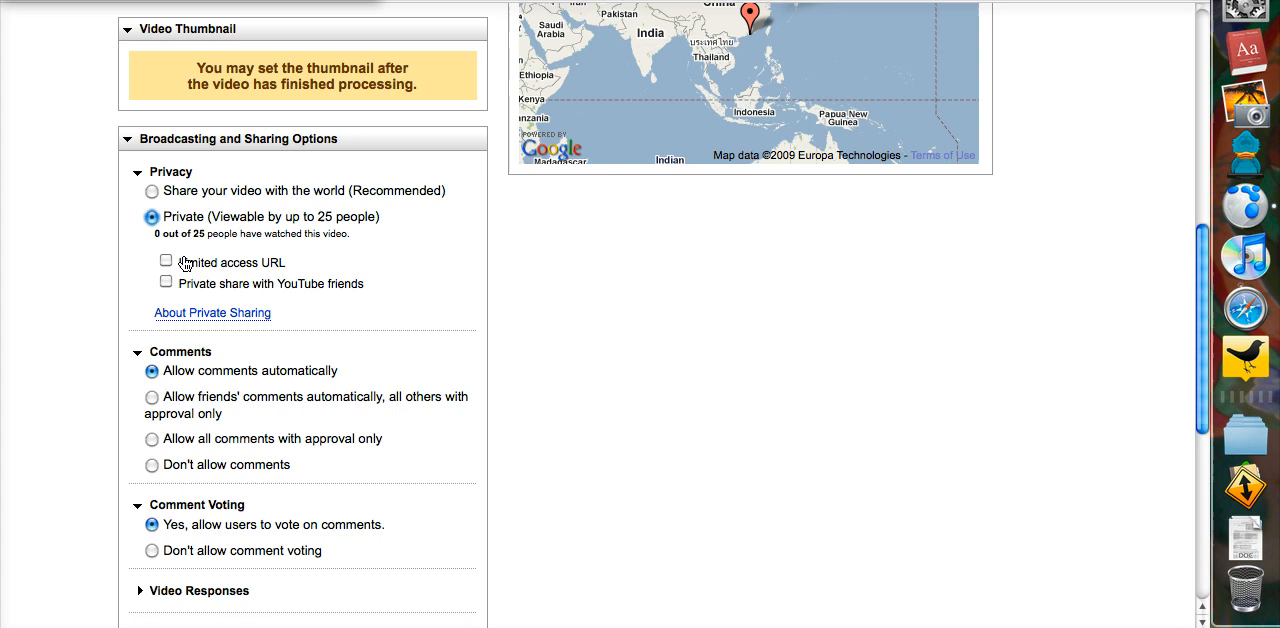
mouse_move(168, 290)
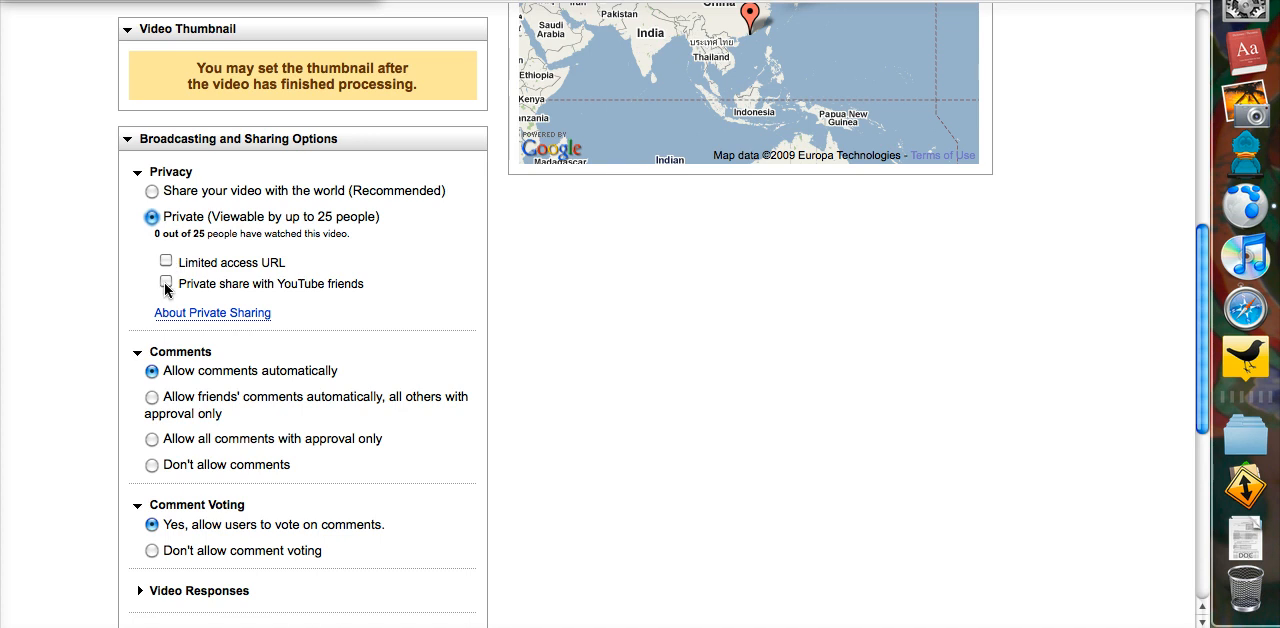
left_click(166, 282)
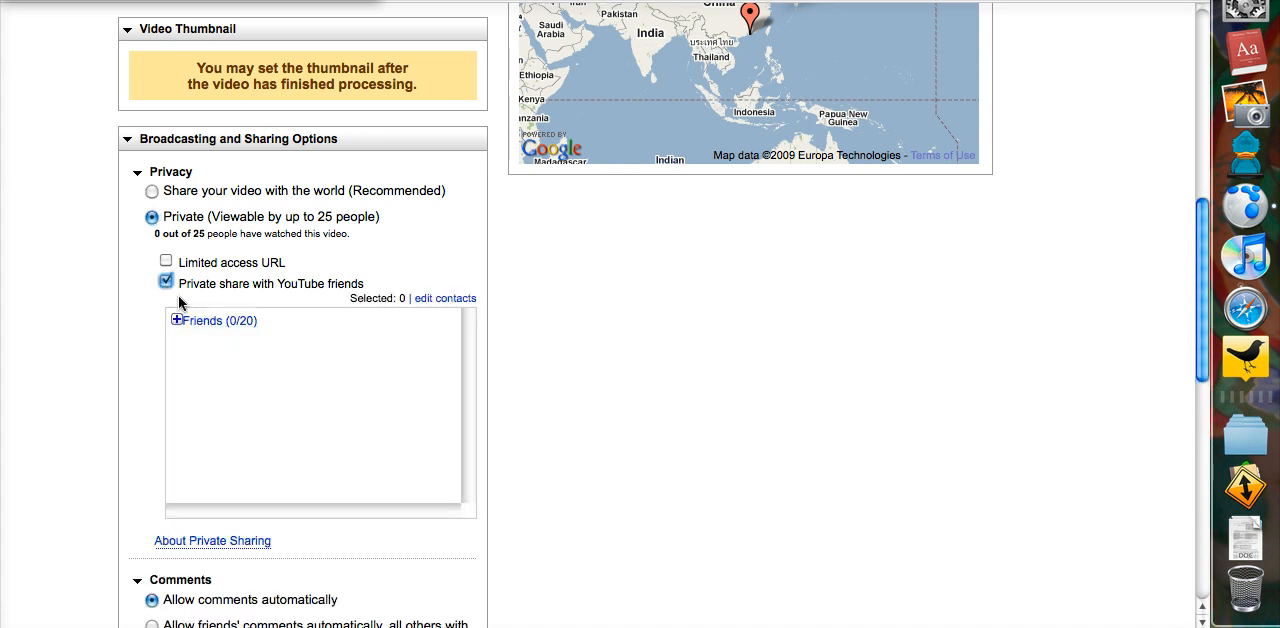
left_click(166, 282)
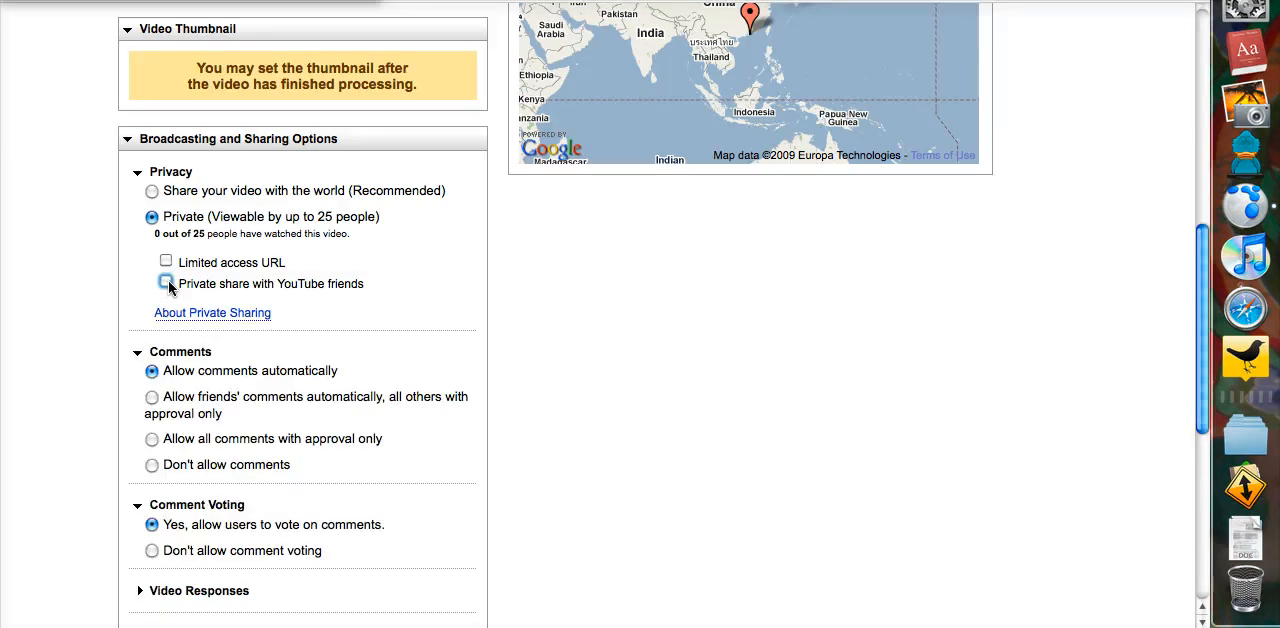
Enable a limited access URL for the private video and select the generated link.
left_click(166, 260)
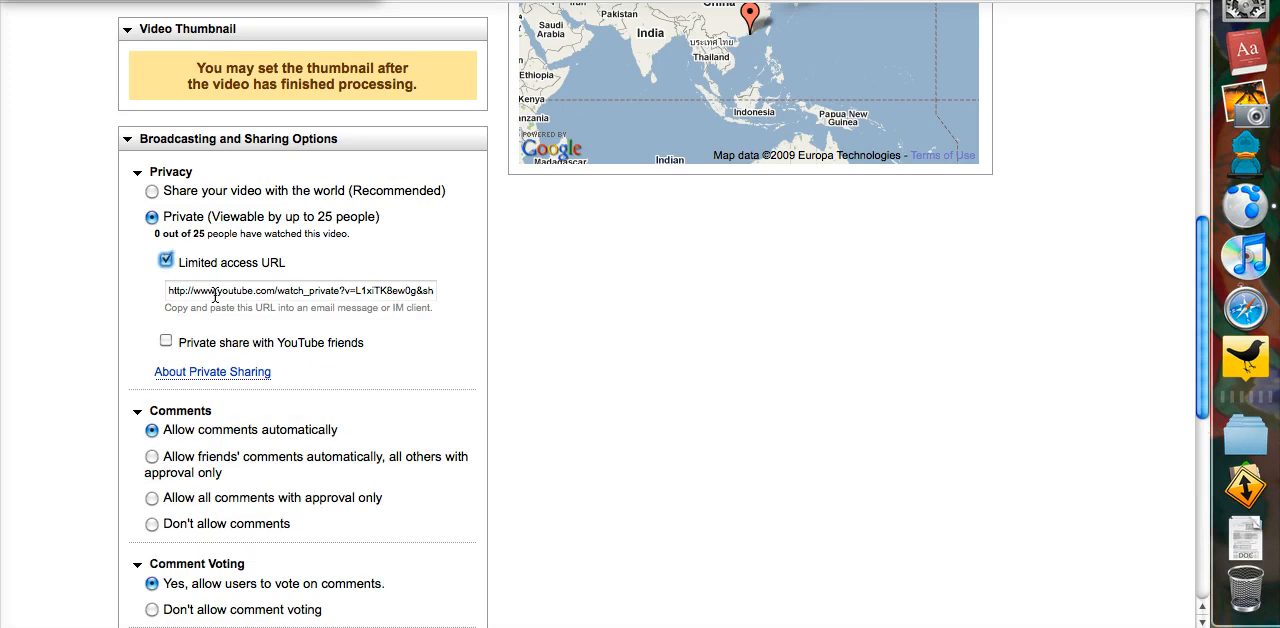
left_click(300, 290)
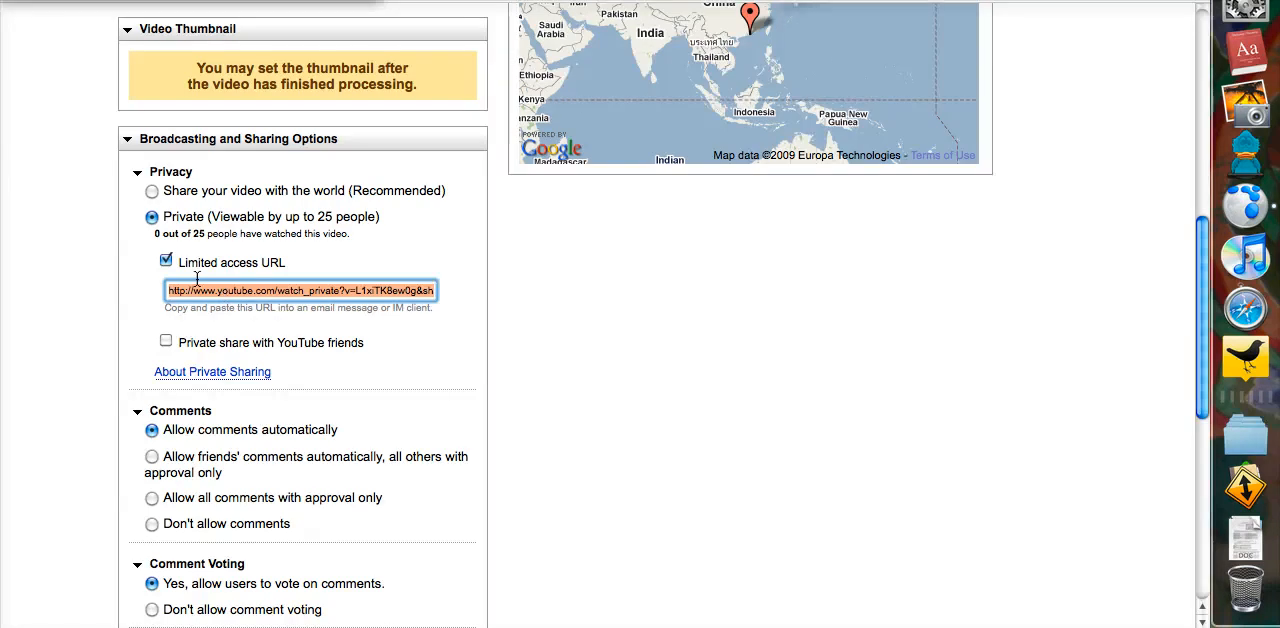
mouse_move(176, 232)
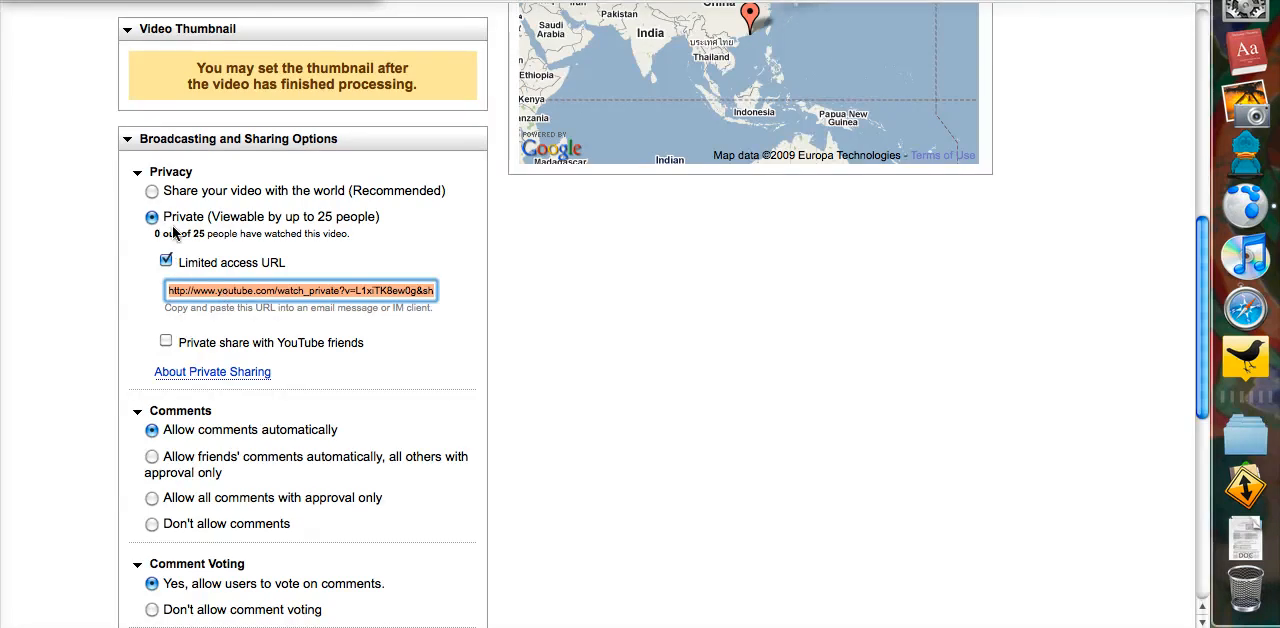
left_click(212, 290)
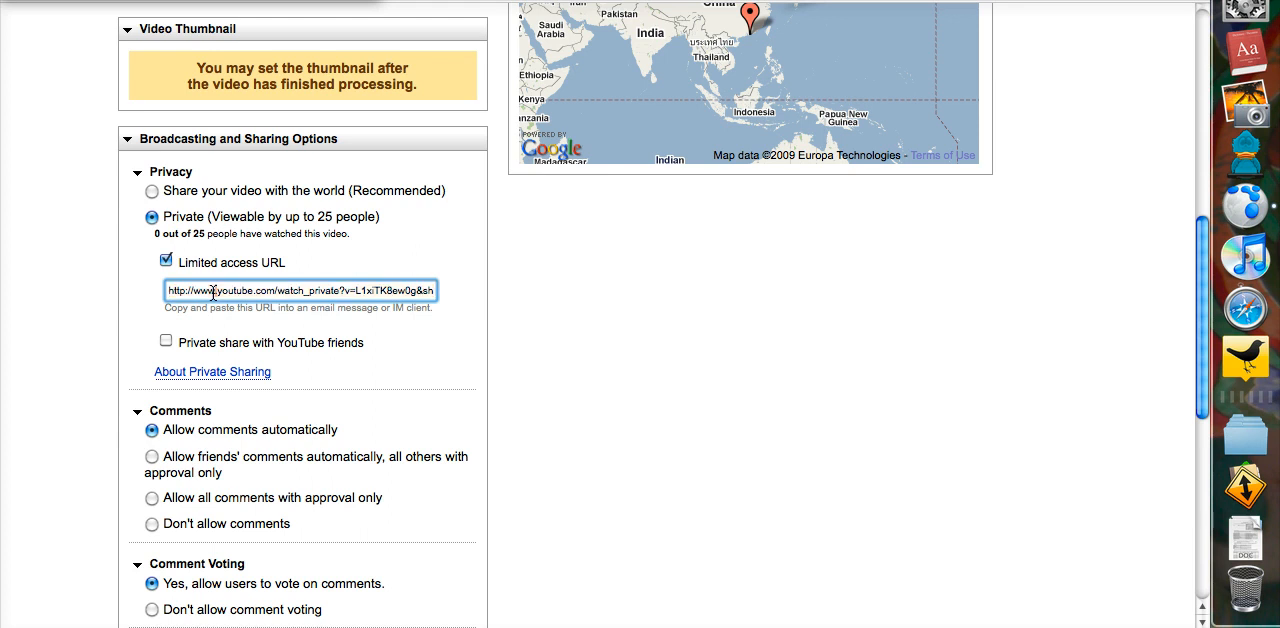
triple_click(300, 290)
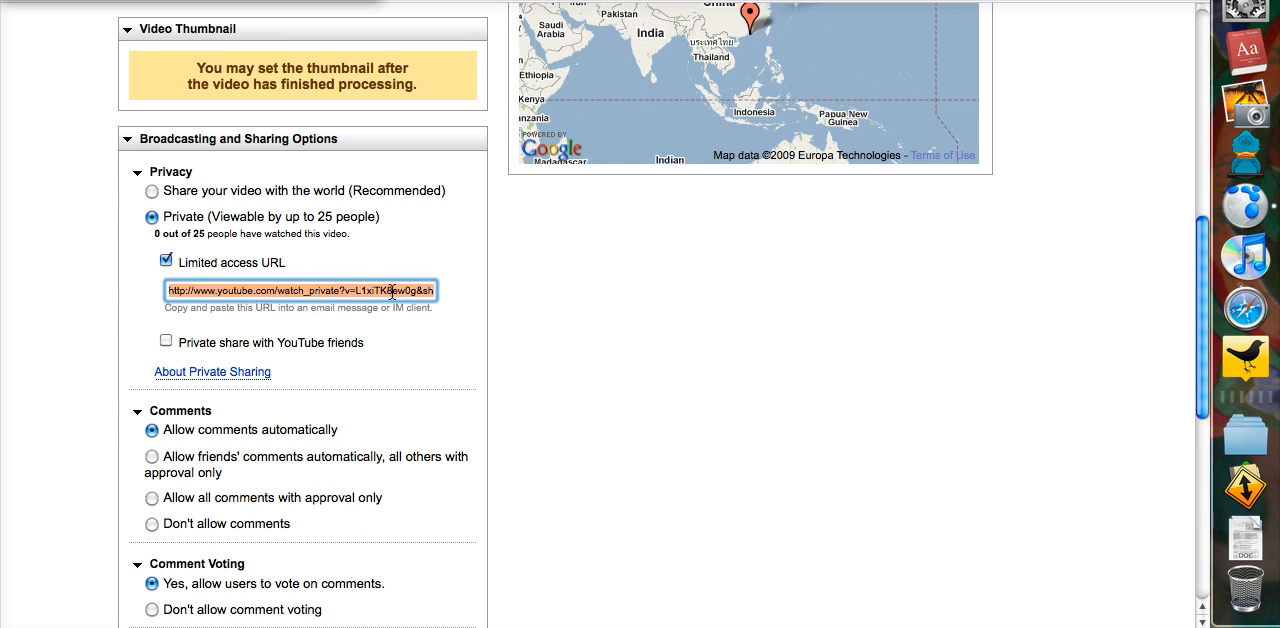
Save the changed video details with Save Changes.
scroll("down", 3)
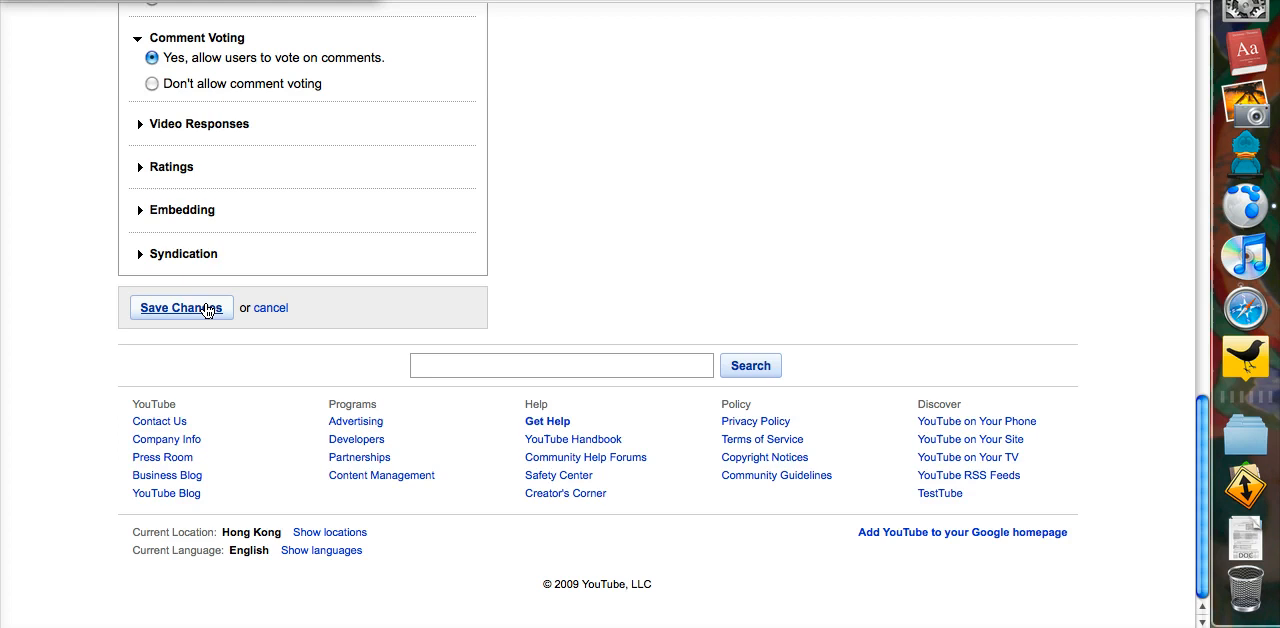
left_click(180, 308)
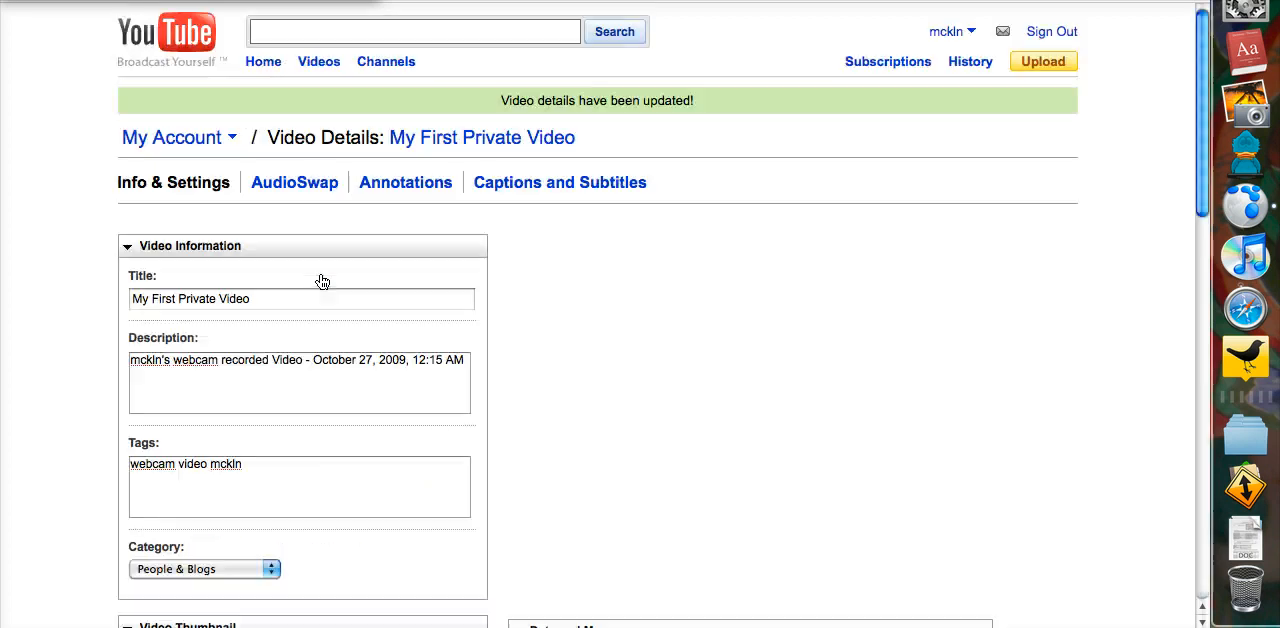